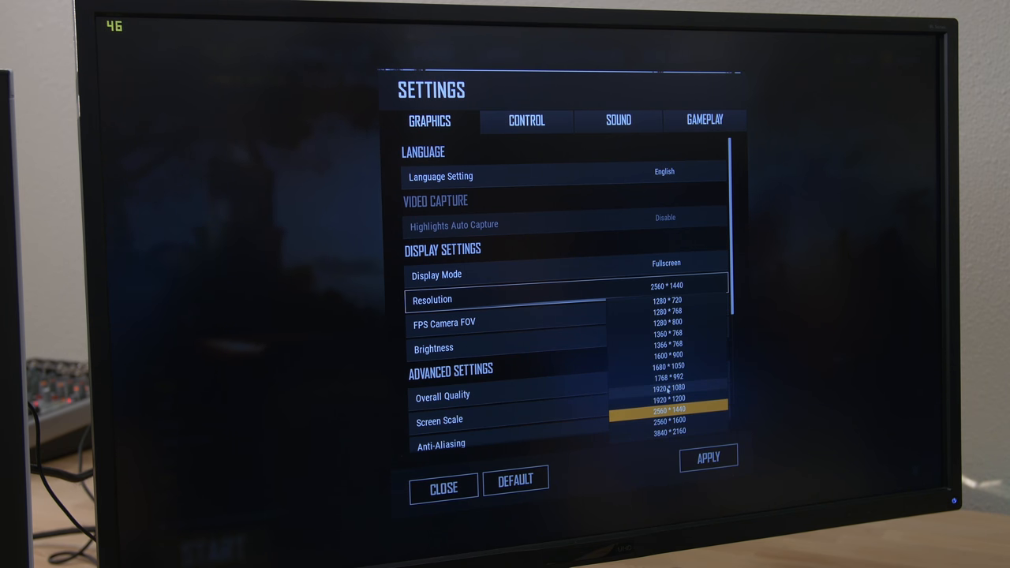
- Set the resolution to 1920 × 1080 and choose the overall graphics quality preset
{"action": "left_click", "coordinate": [669, 388]}
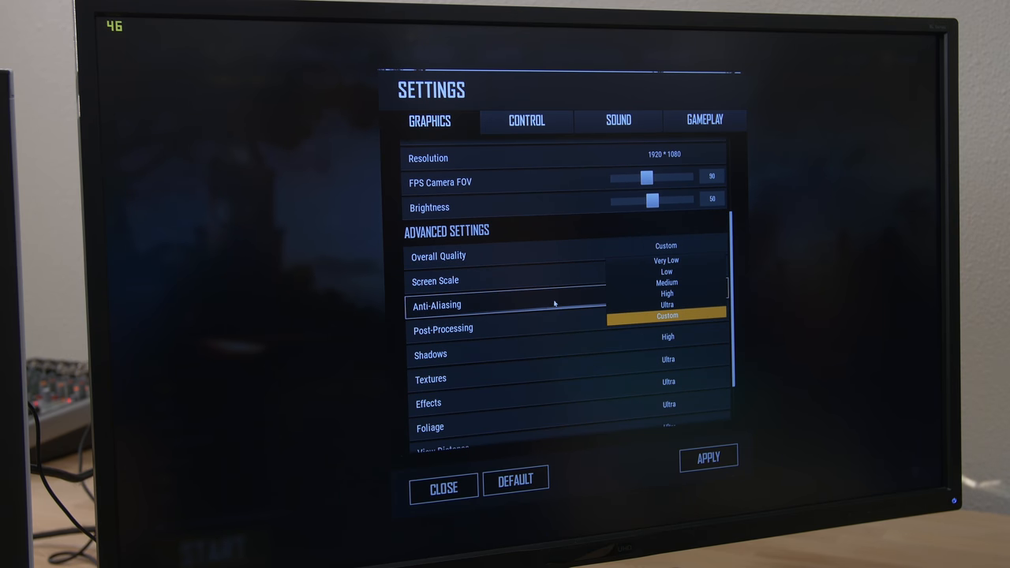
{"action": "left_click", "coordinate": [666, 304]}
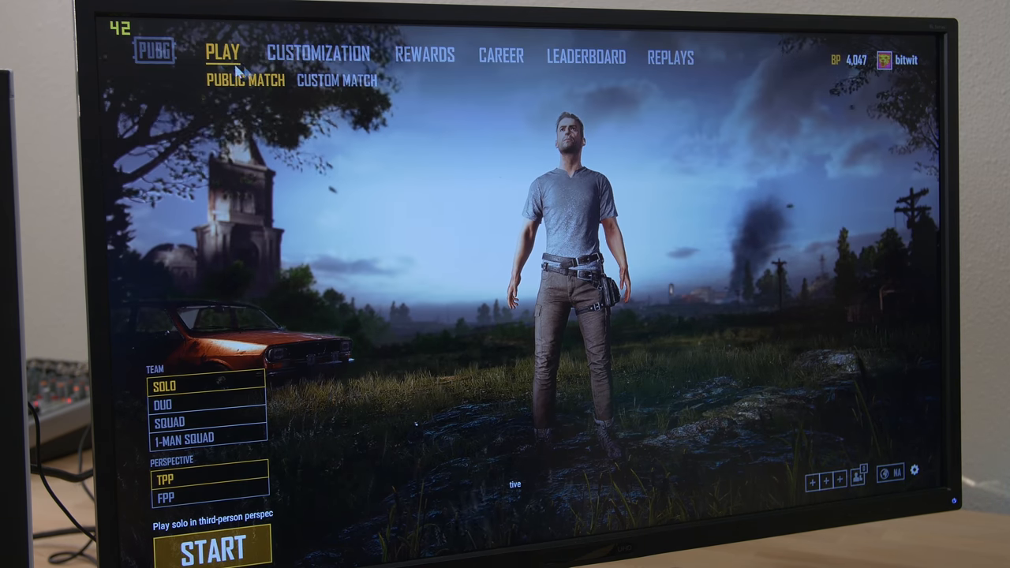
- Start a solo third-person match from the lobby
{"action": "left_click", "coordinate": [213, 556]}
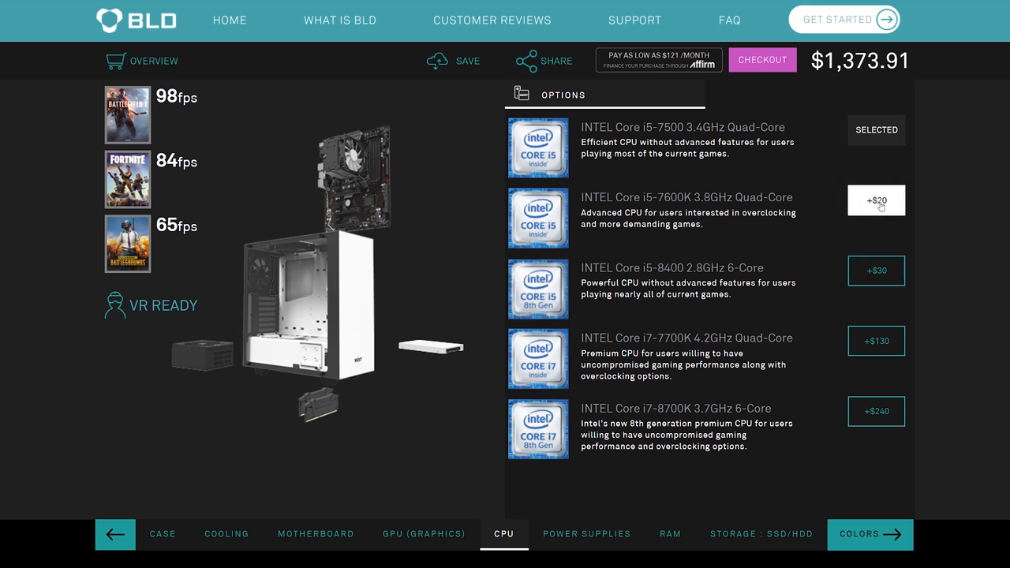
- Upgrade to the Core i5-7600K (+$20) and NZXT Kraken X52 cooler (+$115), totaling $1,508.91
{"action": "left_click", "coordinate": [875, 199]}
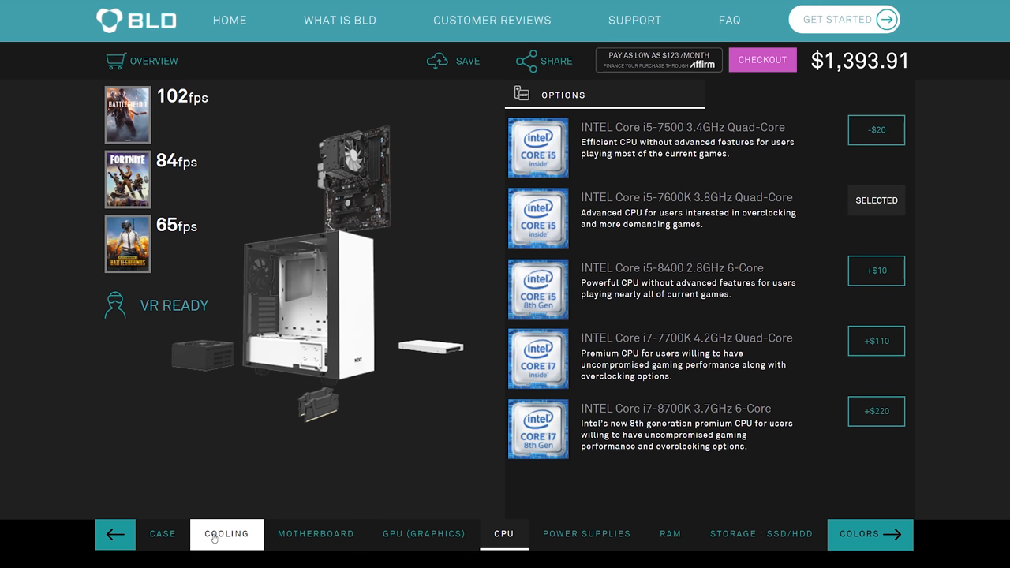
{"action": "left_click", "coordinate": [227, 533]}
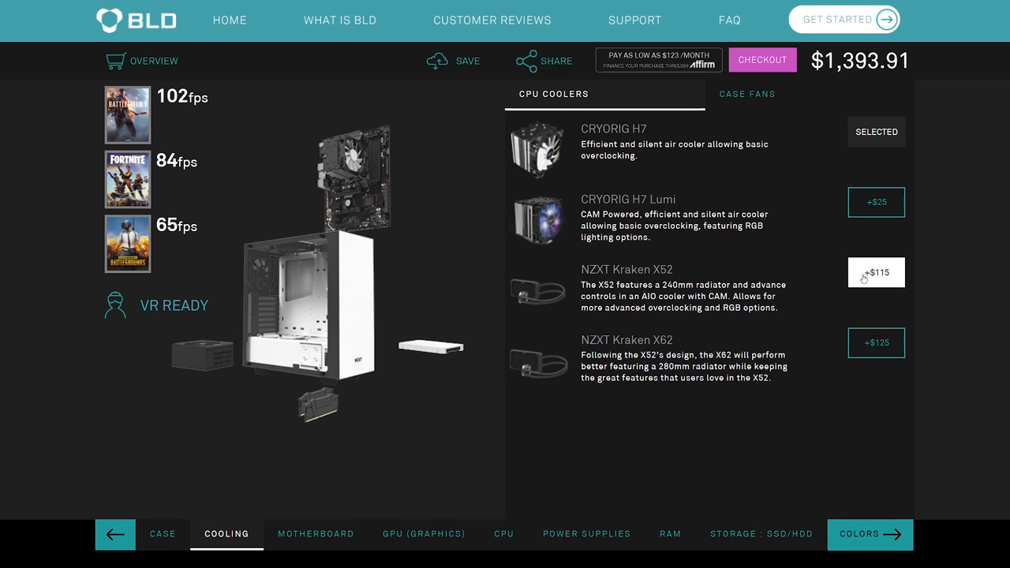
{"action": "left_click", "coordinate": [876, 271]}
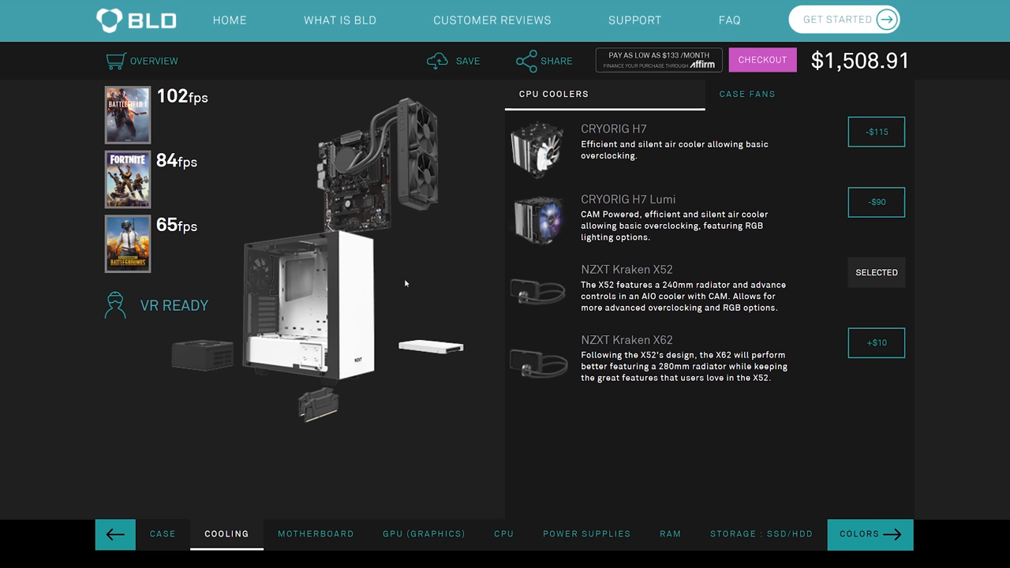
{"action": "left_click", "coordinate": [426, 534]}
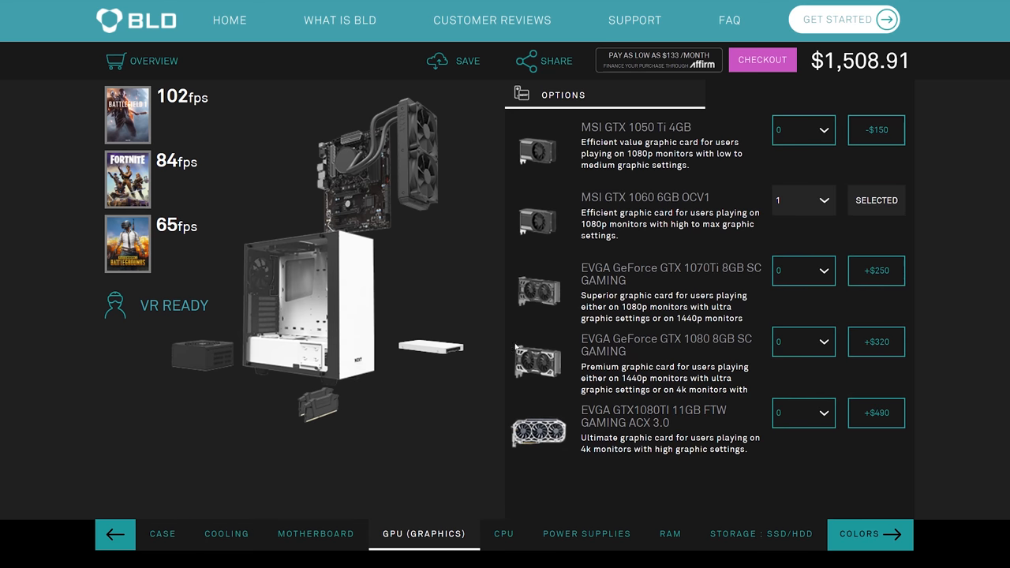